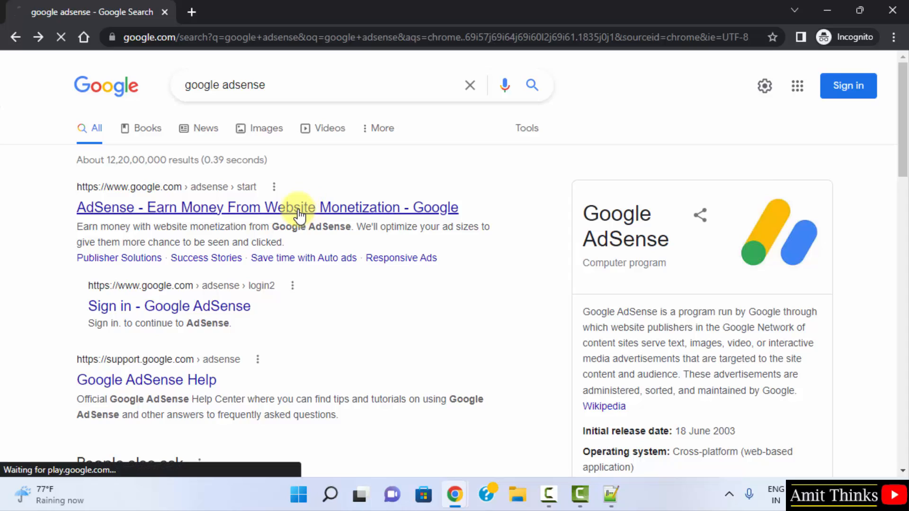
# Step: Open the 'AdSense - Earn Money From Website Monetization' result and choose Sign in
pyautogui.click(294, 207)
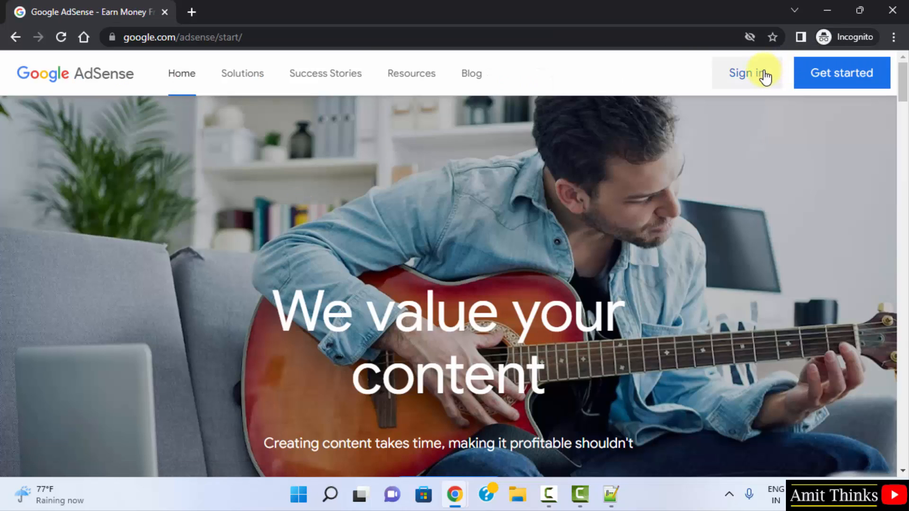
pyautogui.click(747, 73)
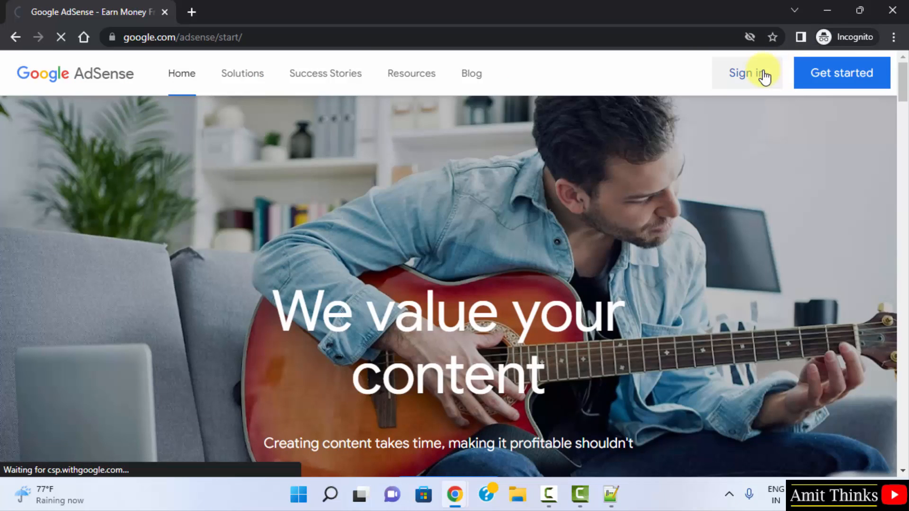
# Step: Finish signing in and scroll the side menu down to reveal Payments and Account
pyautogui.click(746, 73)
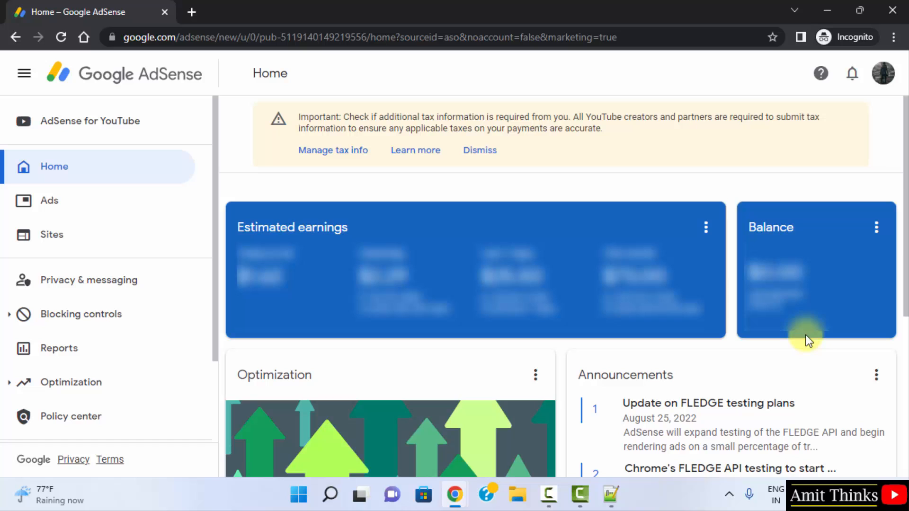
pyautogui.moveTo(739, 329)
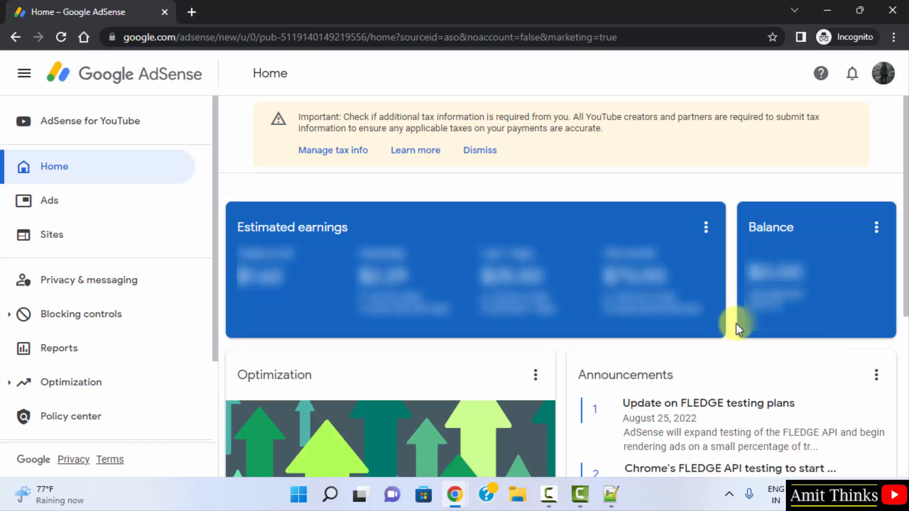
pyautogui.moveTo(214, 351)
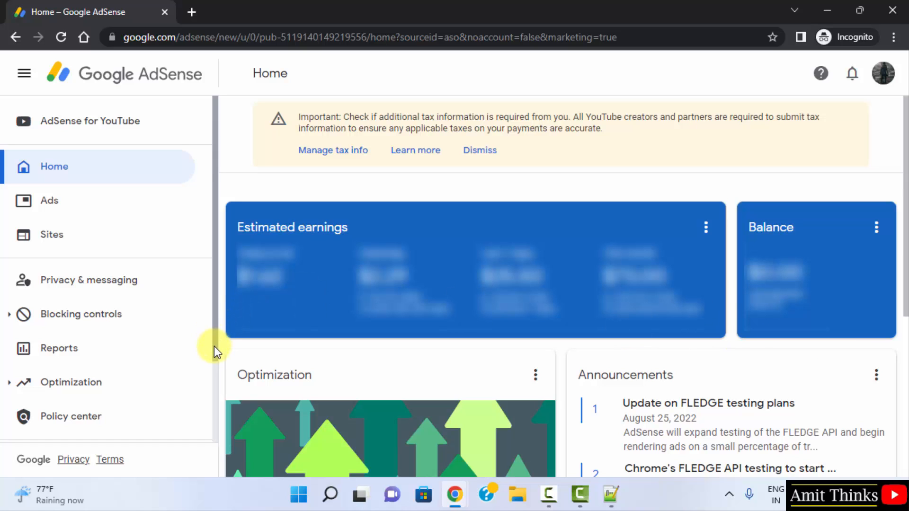
pyautogui.scroll(-3)
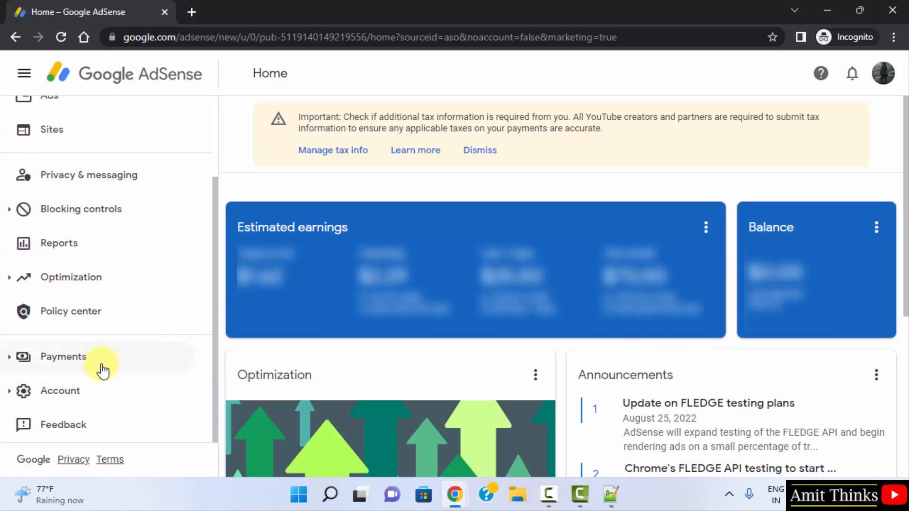
# Step: View the Payments info page with earnings and payout threshold, then go back Home
pyautogui.click(63, 357)
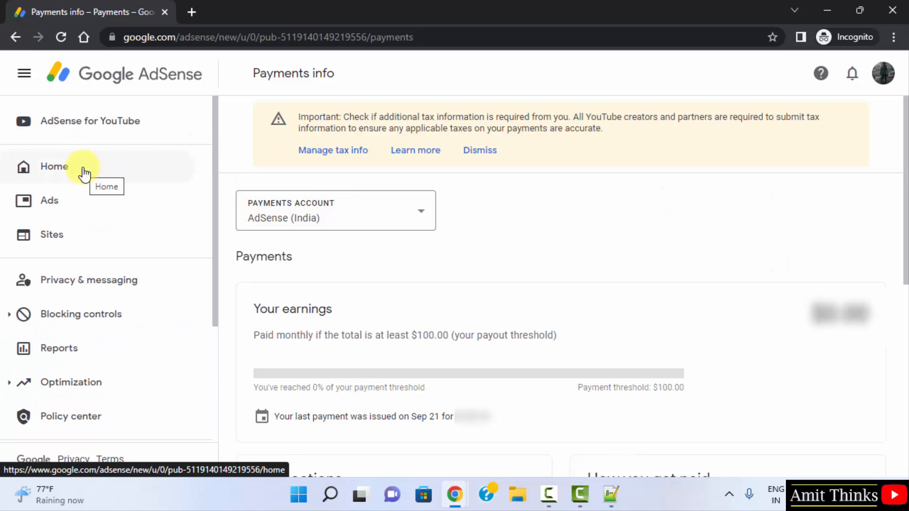
pyautogui.click(54, 166)
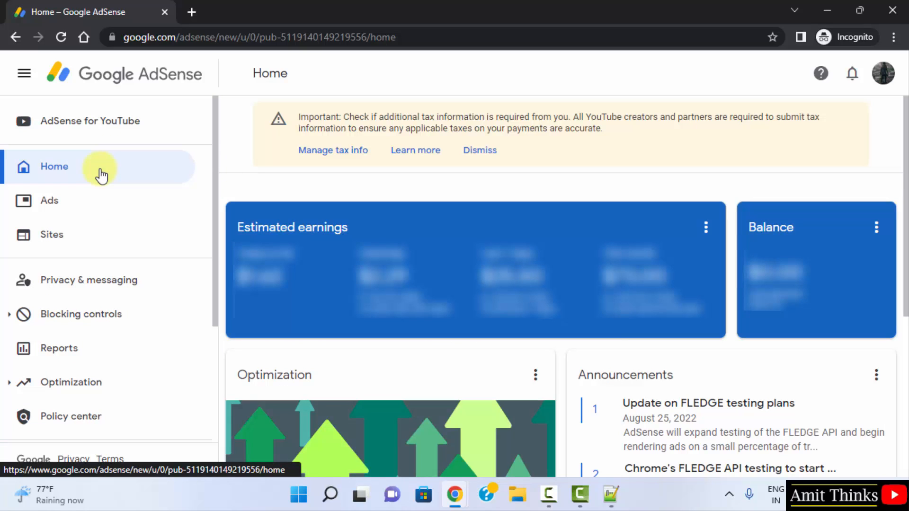
pyautogui.moveTo(169, 130)
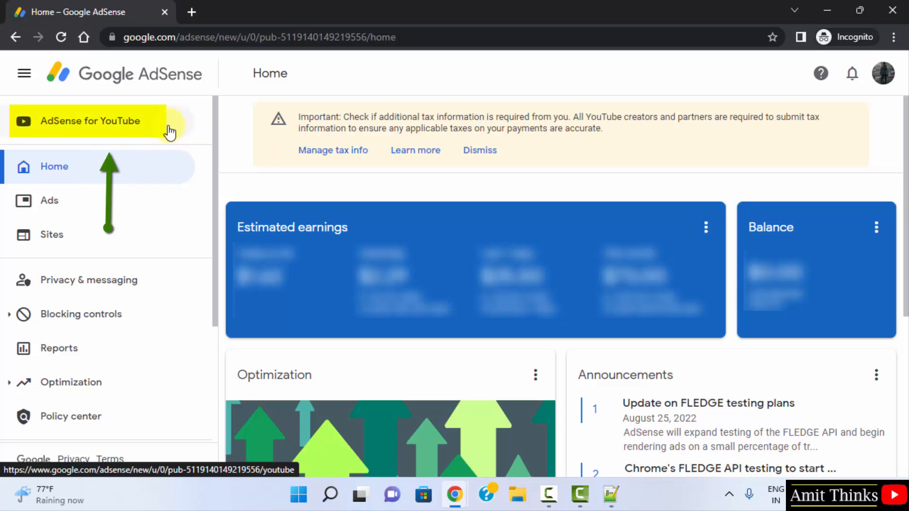
pyautogui.moveTo(168, 130)
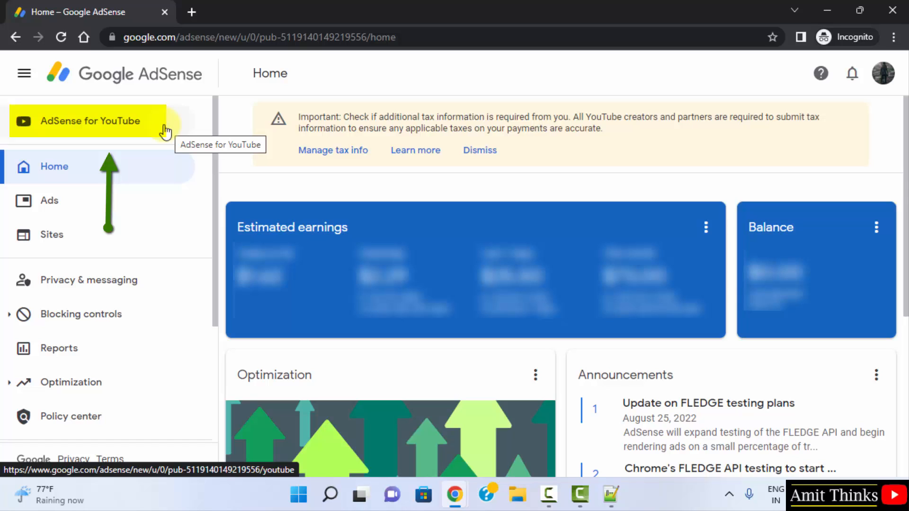
# Step: Open the AdSense for YouTube page showing YouTube earnings, balance and last payment
pyautogui.click(90, 121)
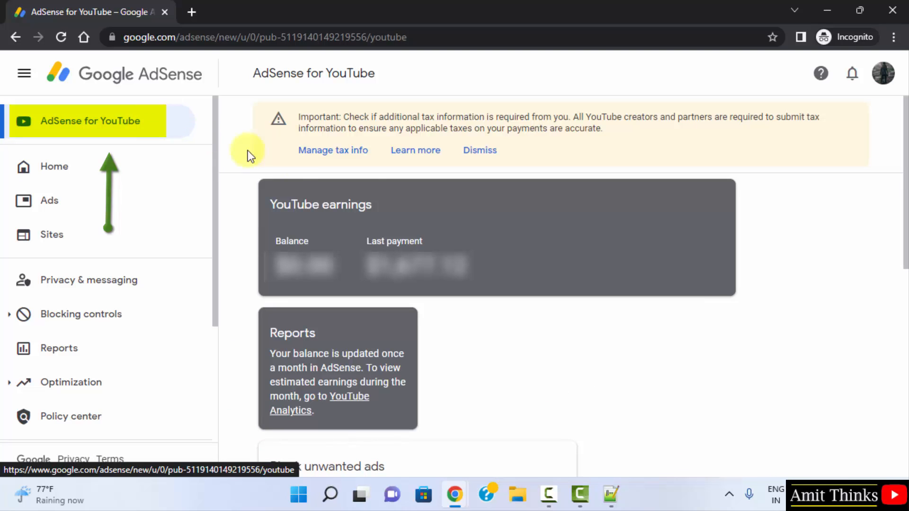
# Step: Highlight the 'YouTube earnings' heading on the AdSense for YouTube page
pyautogui.doubleClick(319, 204)
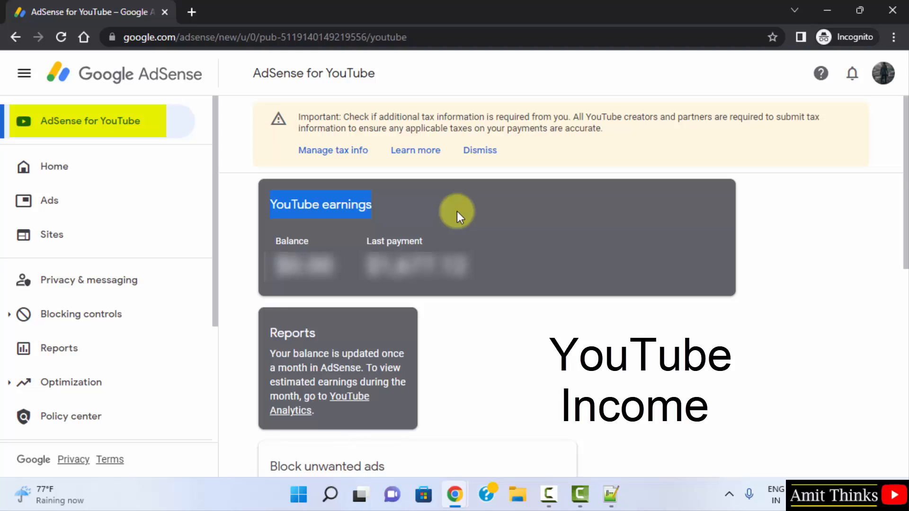
pyautogui.moveTo(521, 227)
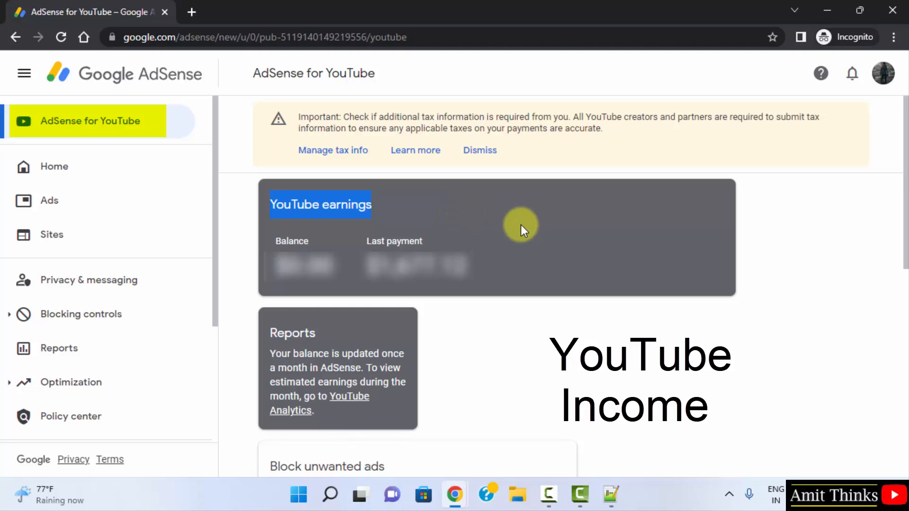